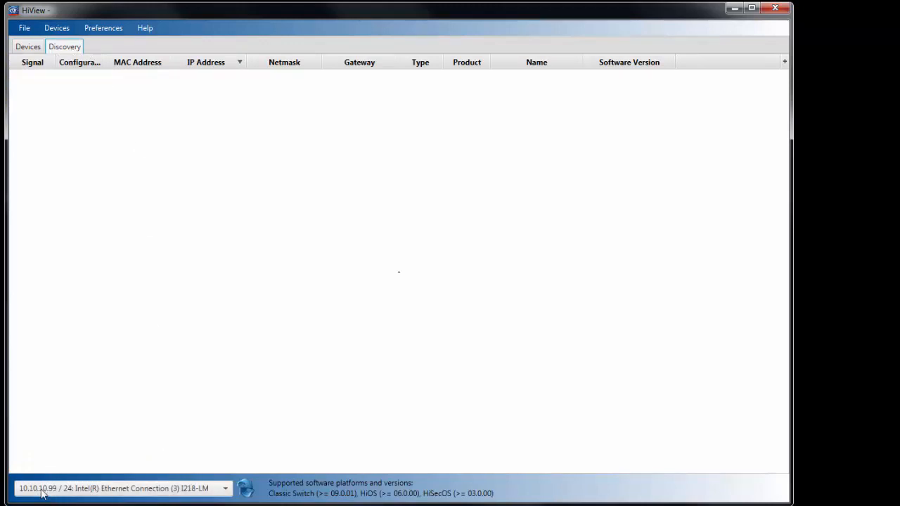
mouse_move(73, 494)
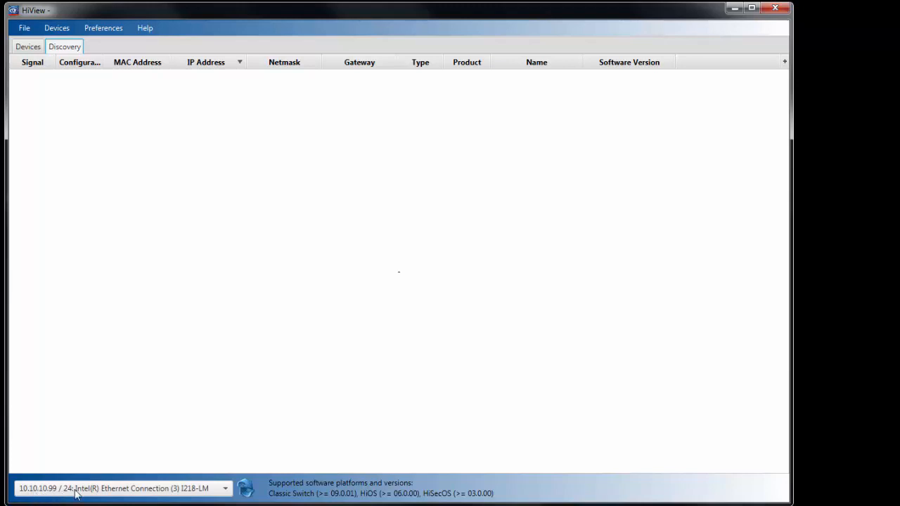
Scan the Ethernet network with HiDiscovery so the HiOS switch at 192.168.99.9 is found
click(247, 488)
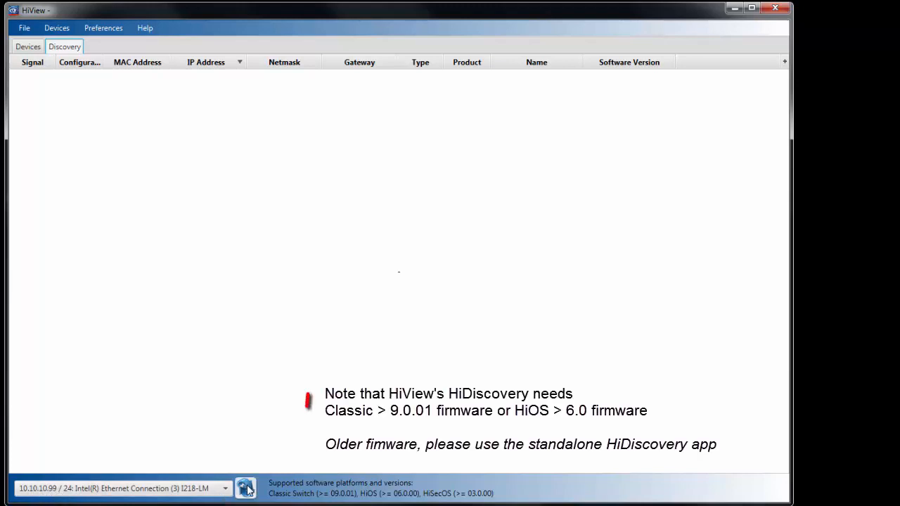
click(246, 488)
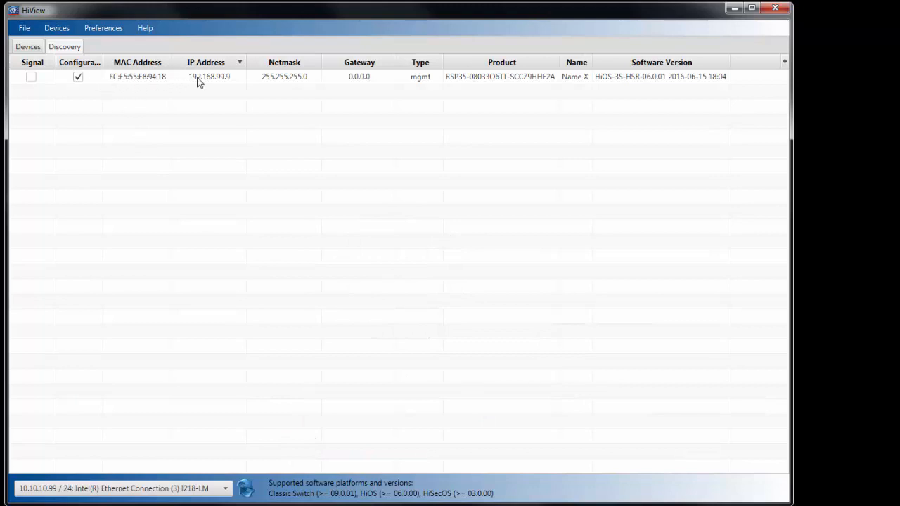
mouse_move(340, 393)
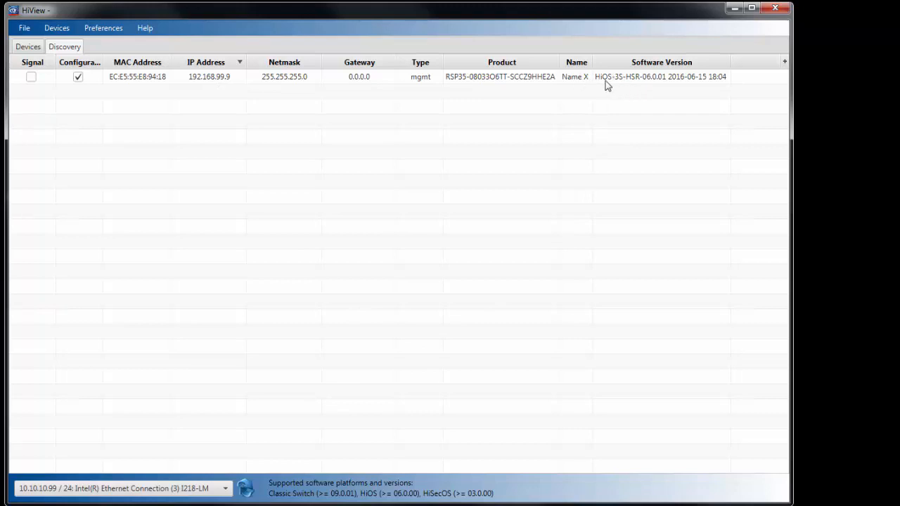
mouse_move(250, 70)
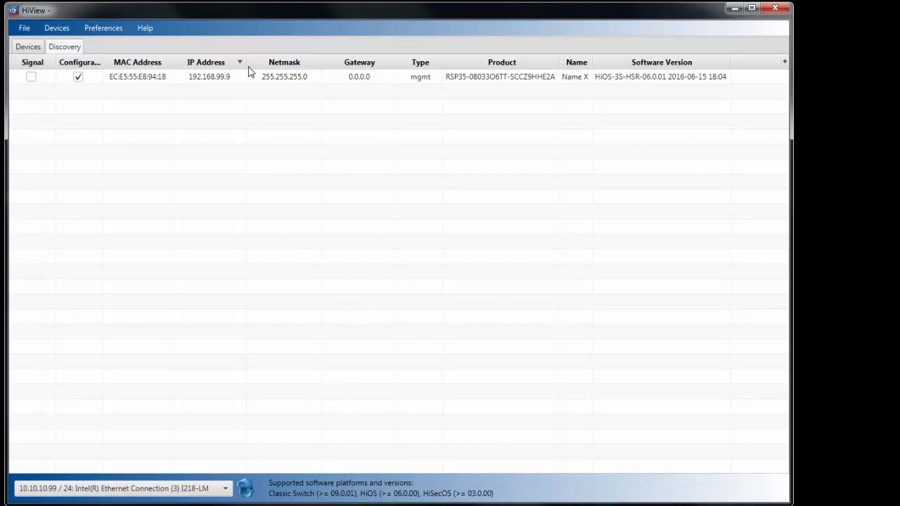
mouse_move(350, 36)
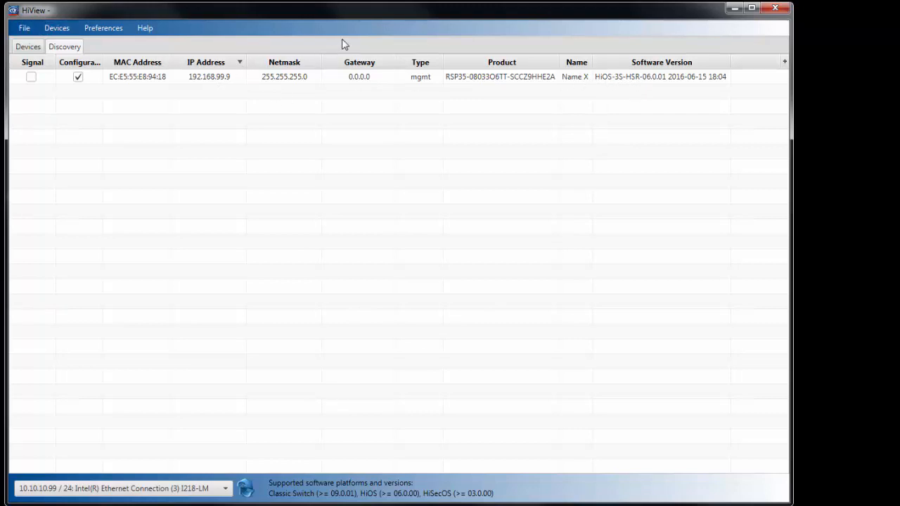
mouse_move(672, 92)
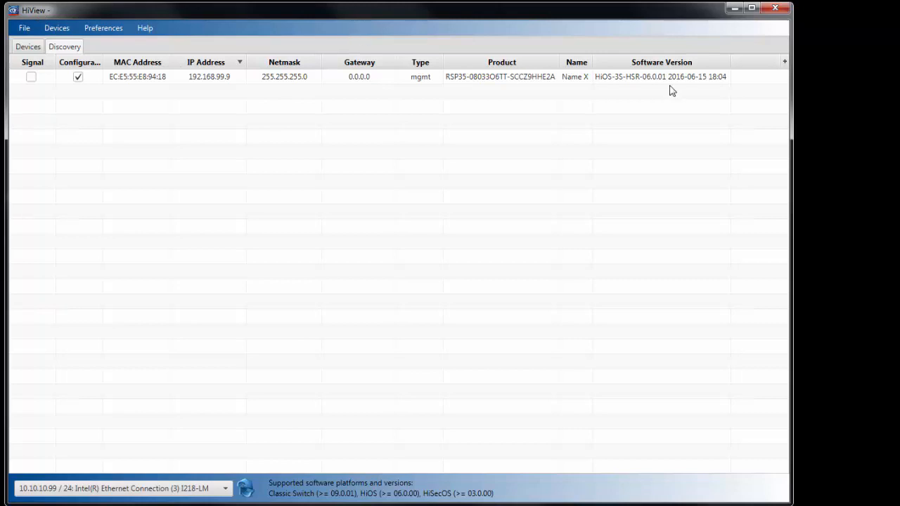
mouse_move(682, 86)
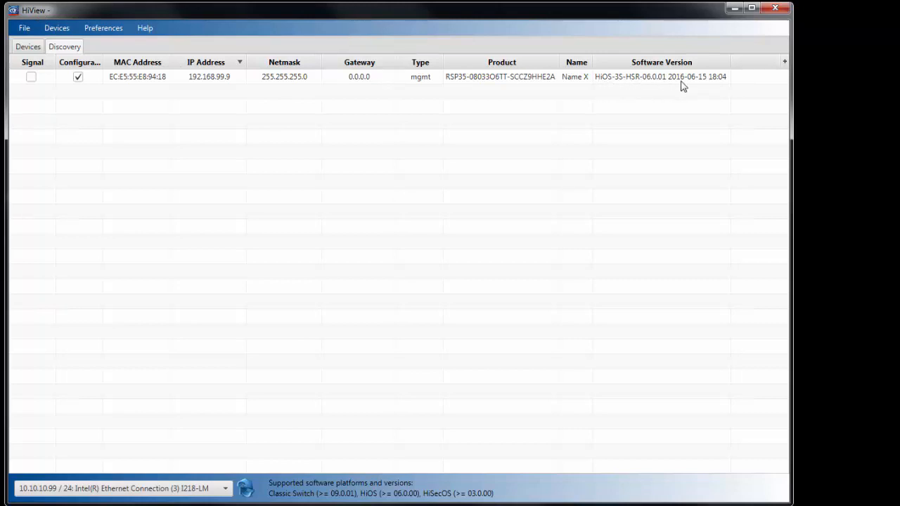
mouse_move(686, 86)
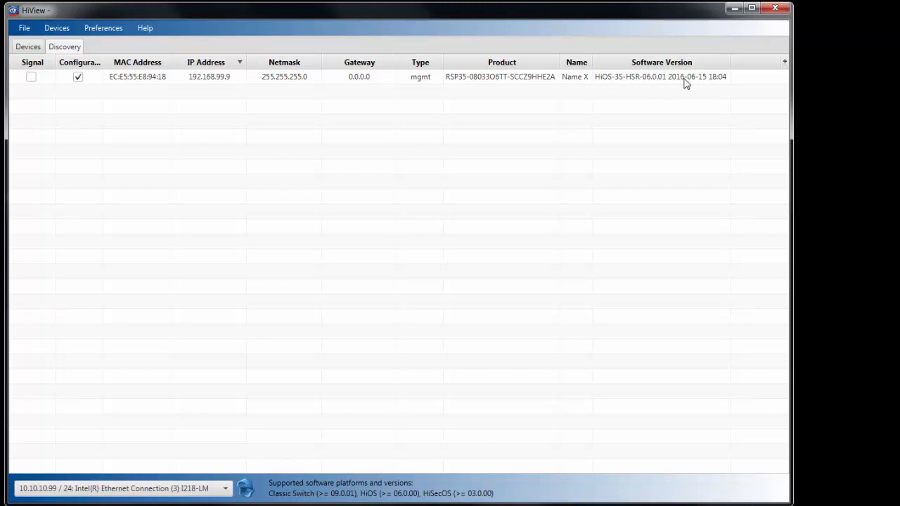
mouse_move(623, 84)
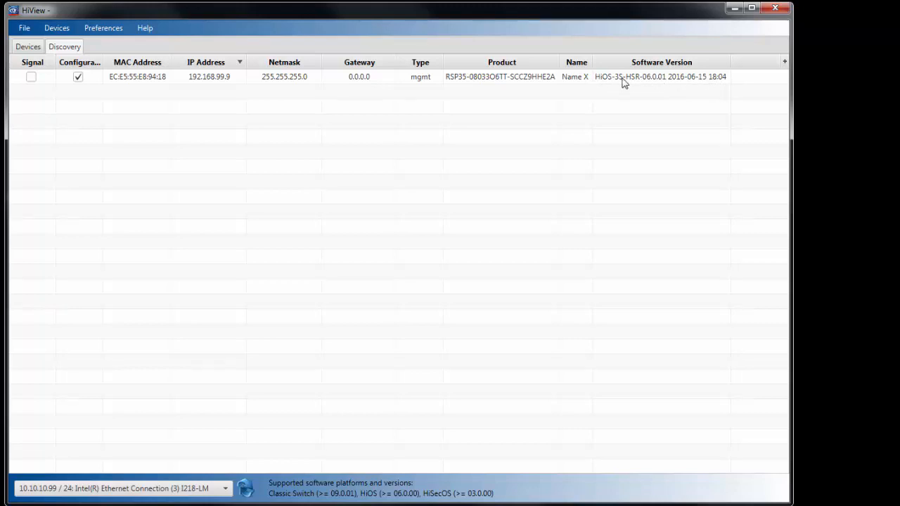
mouse_move(600, 73)
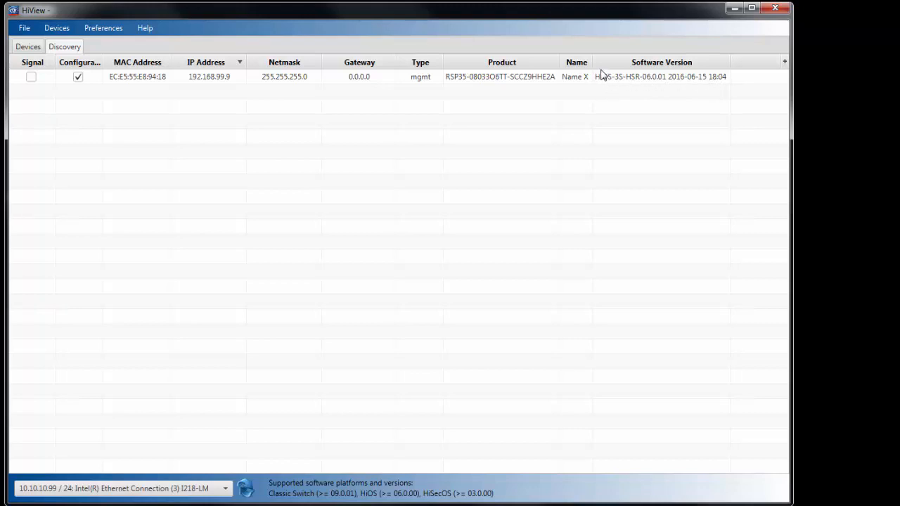
mouse_move(607, 90)
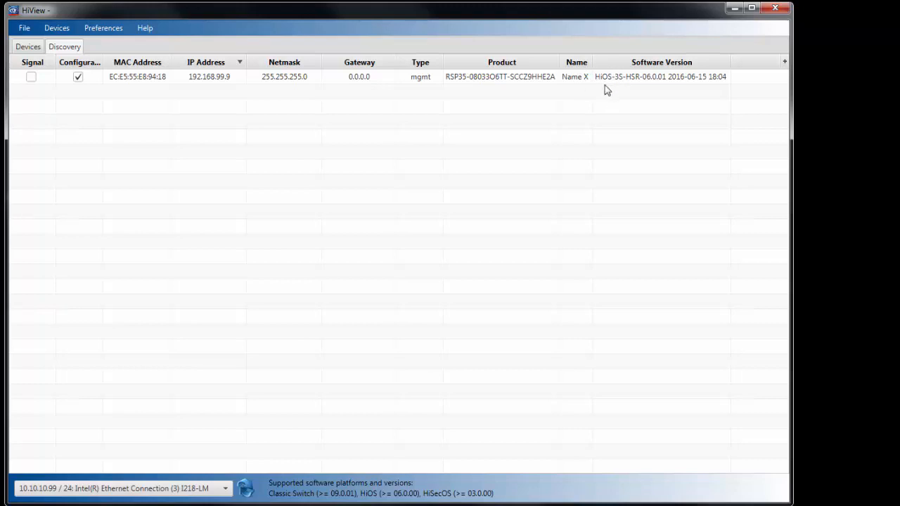
mouse_move(621, 85)
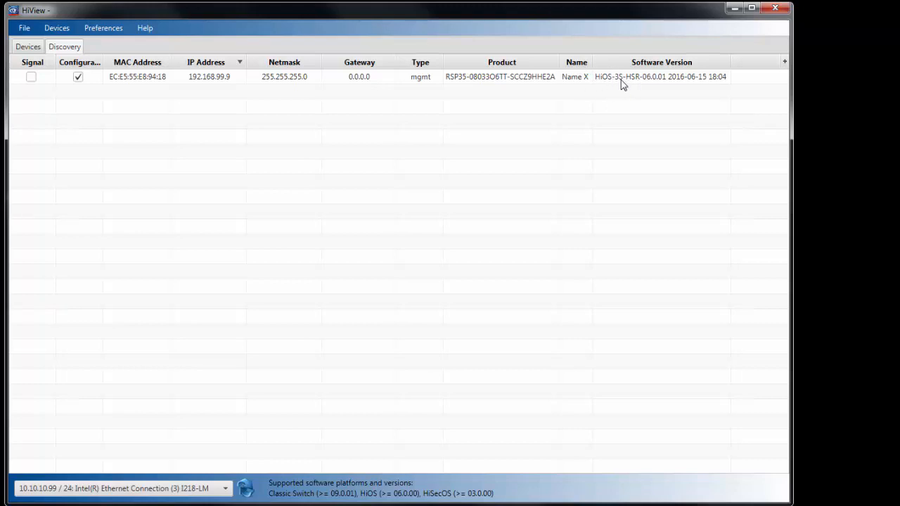
mouse_move(649, 87)
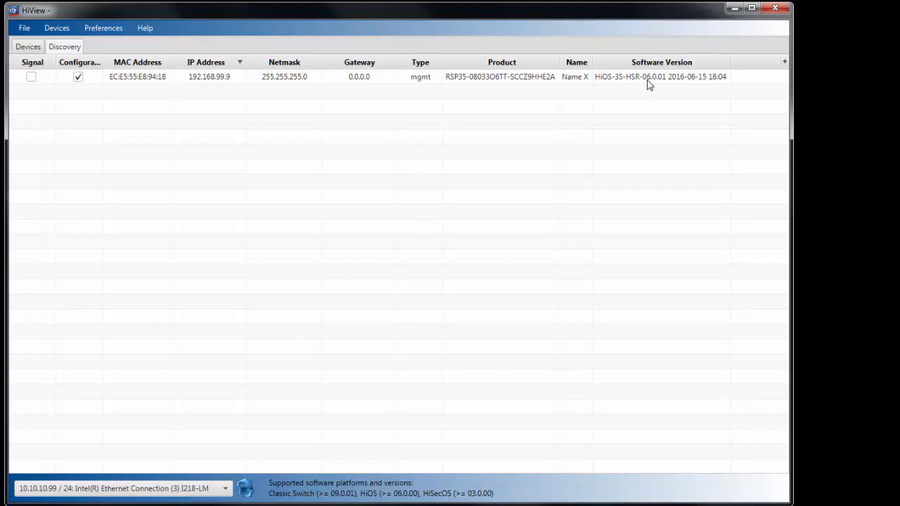
mouse_move(664, 85)
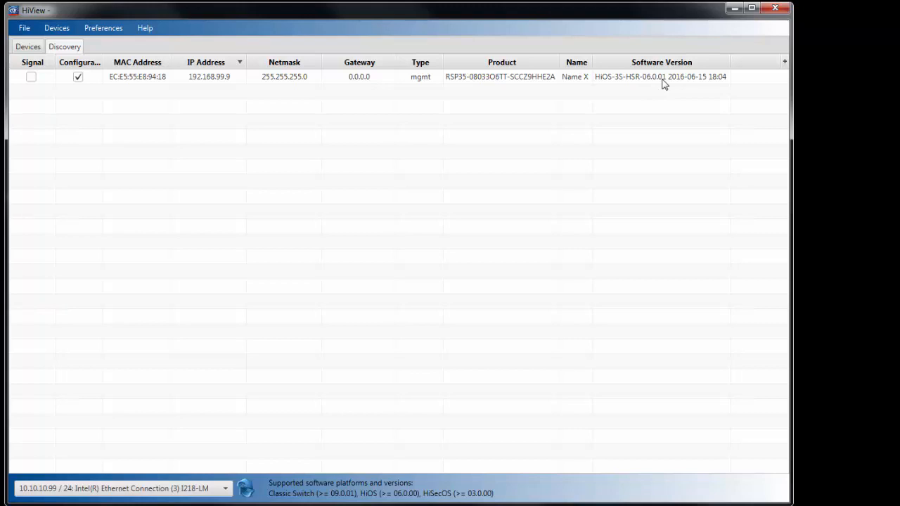
mouse_move(181, 80)
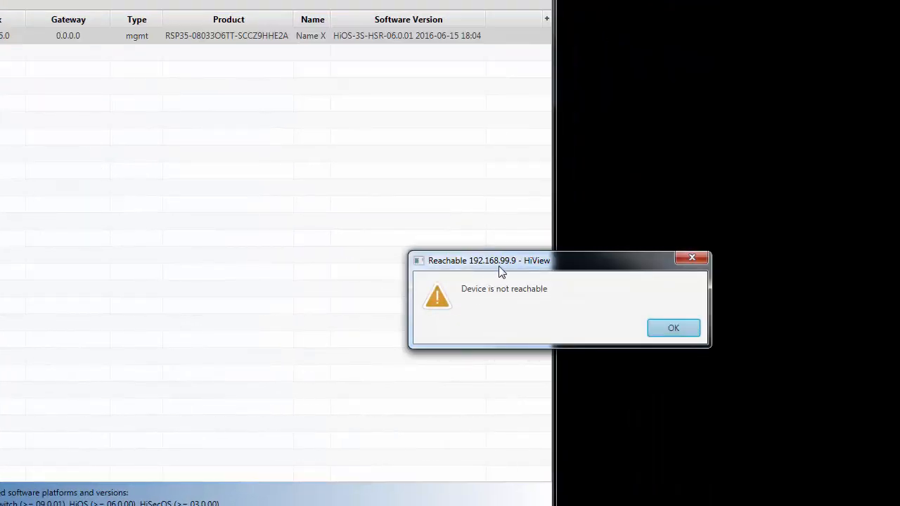
drag(489, 260, 259, 196)
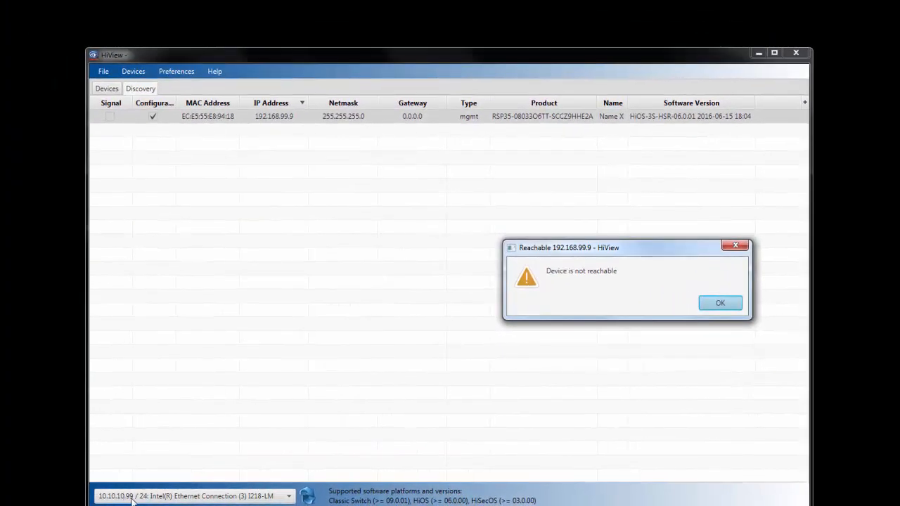
mouse_move(286, 121)
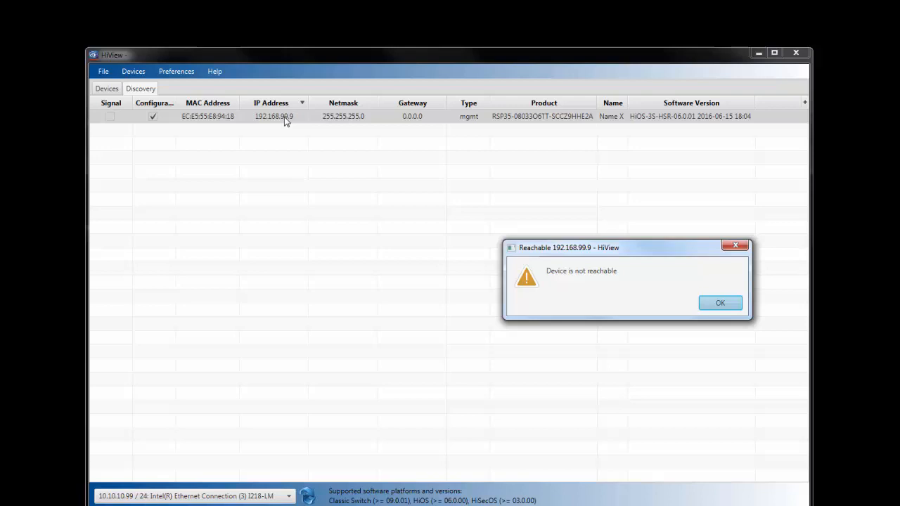
click(720, 303)
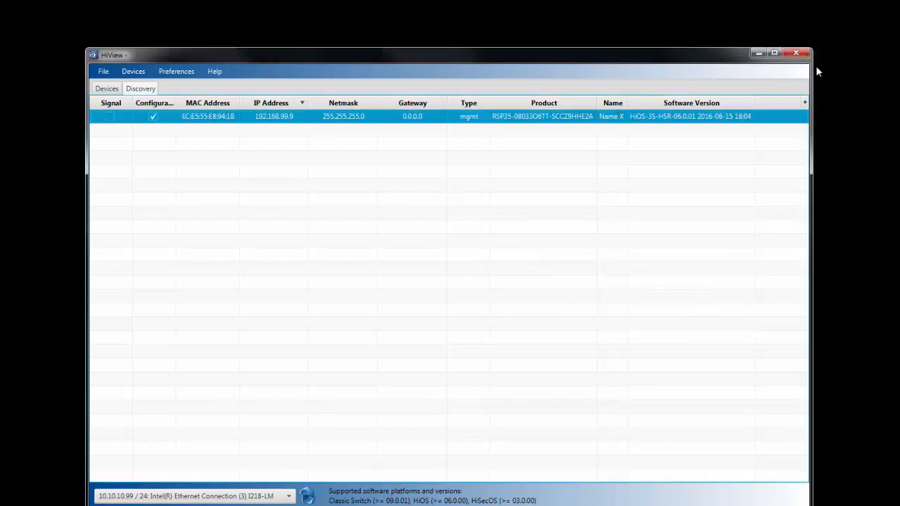
Replace the switch's IP address 192.168.99.9 with 10.10.10.2 in Discovery Configuration and apply it
double_click(261, 115)
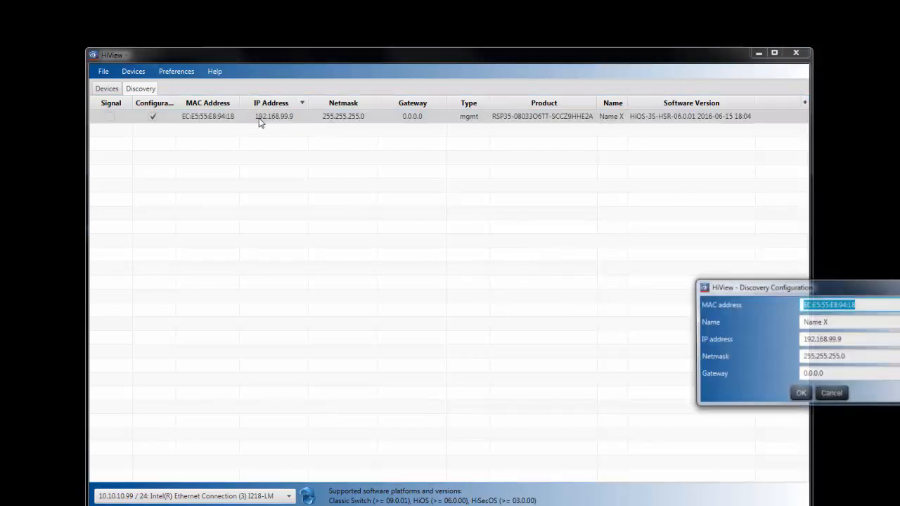
drag(762, 287, 332, 192)
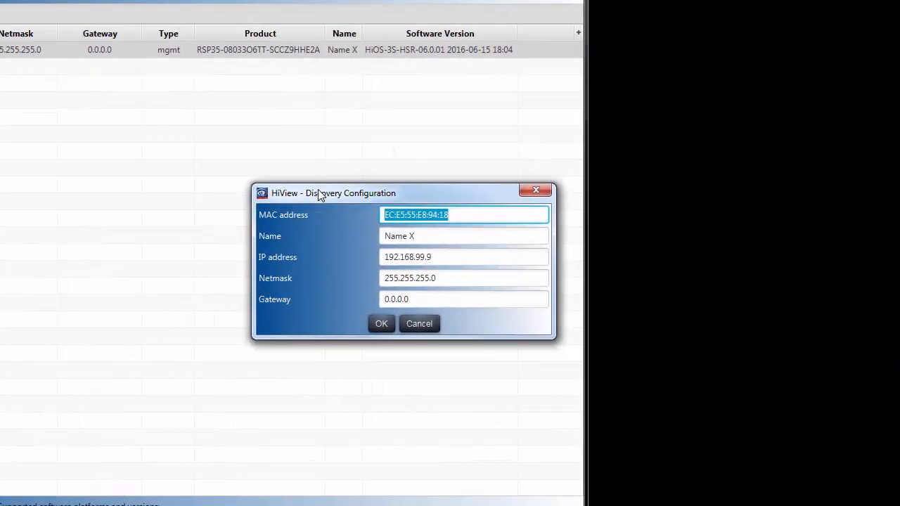
click(464, 256)
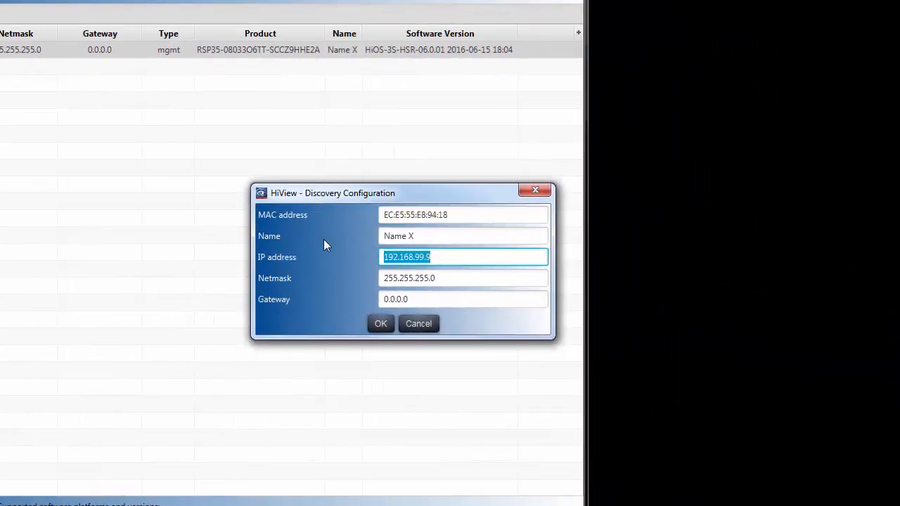
text(10.10.10.2)
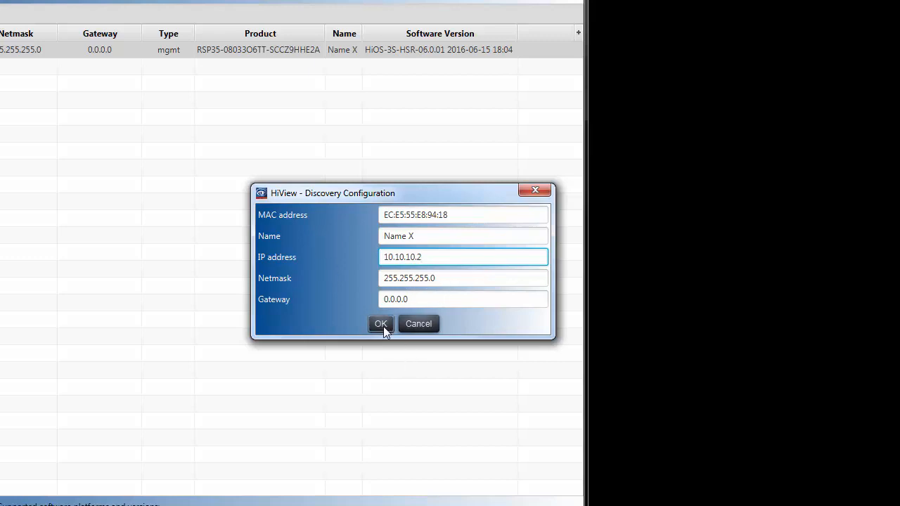
click(380, 323)
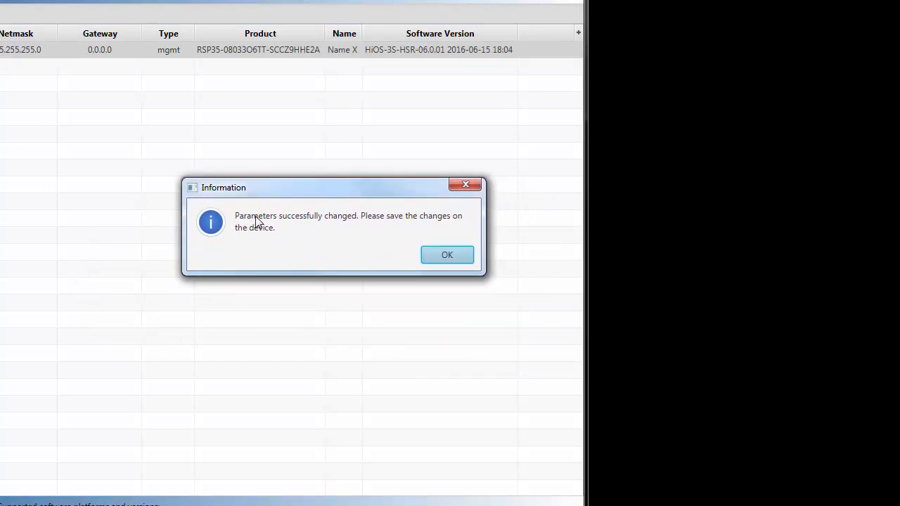
mouse_move(334, 222)
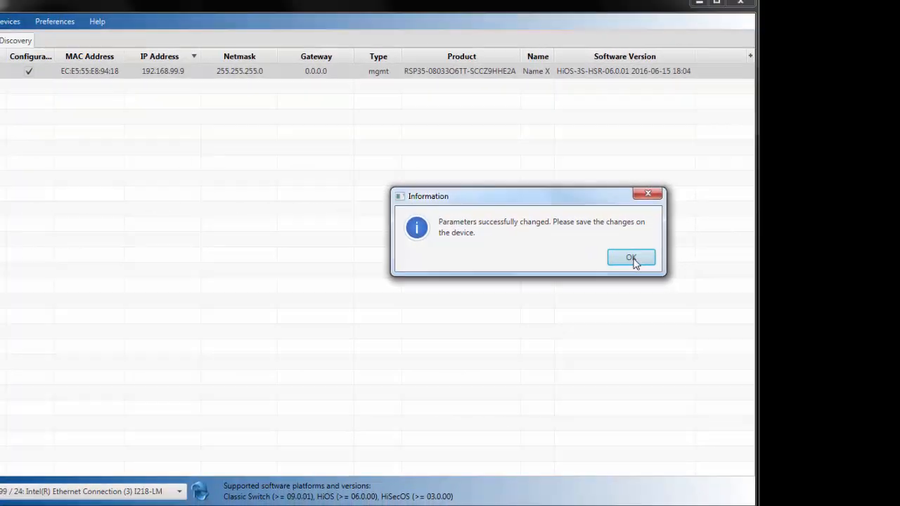
Acknowledge the 'Parameters successfully changed' notice so the list shows 10.10.10.2
click(630, 258)
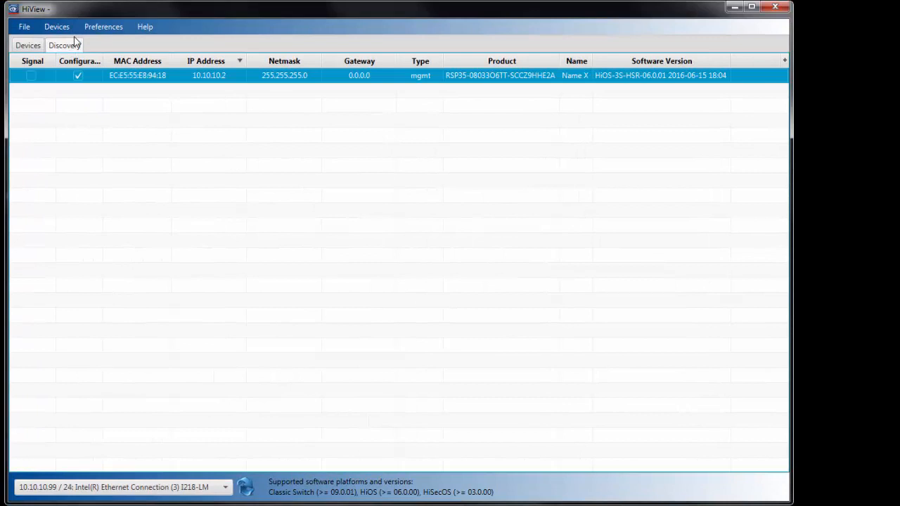
mouse_move(137, 192)
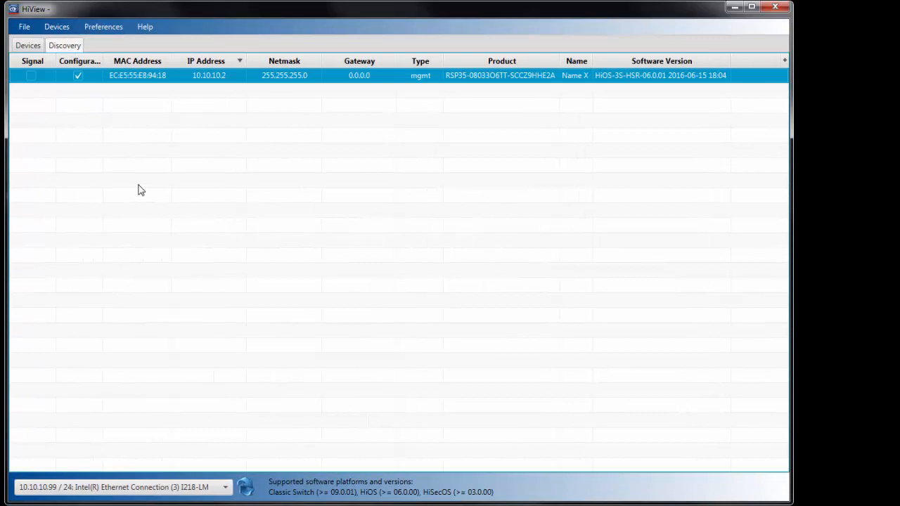
mouse_move(117, 83)
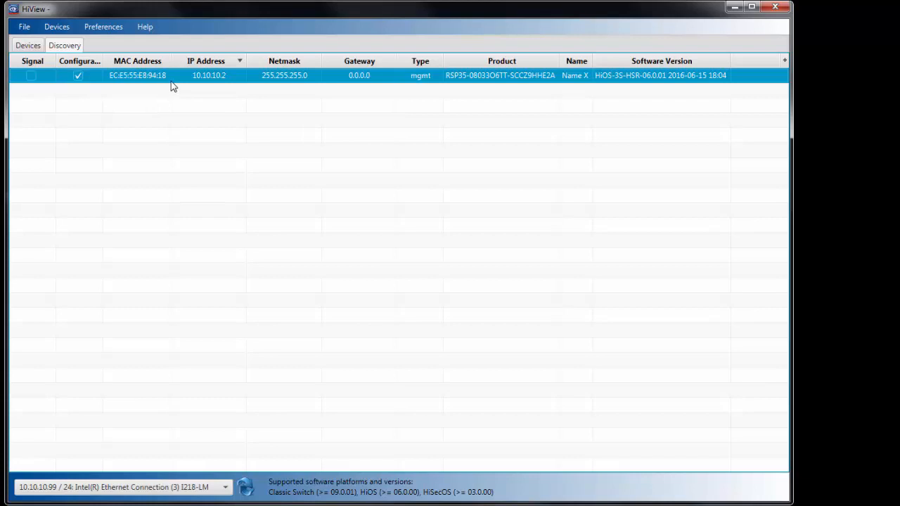
mouse_move(174, 92)
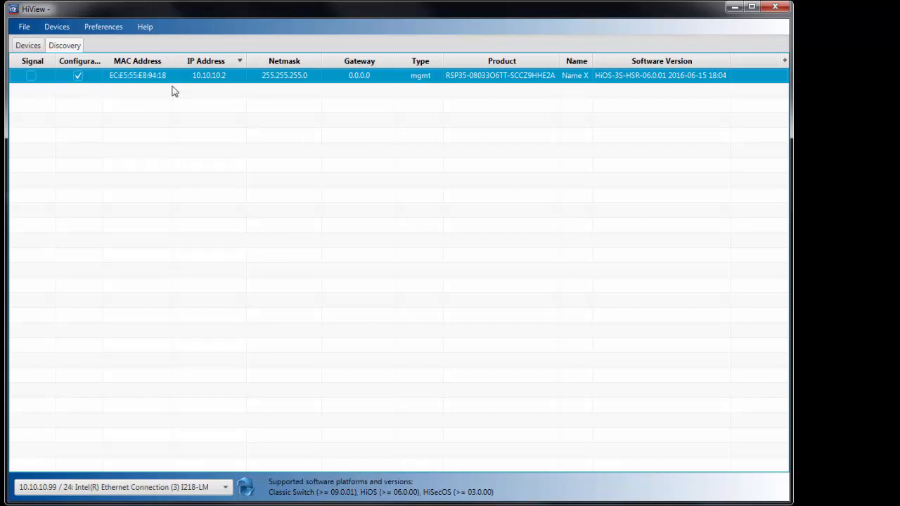
mouse_move(200, 99)
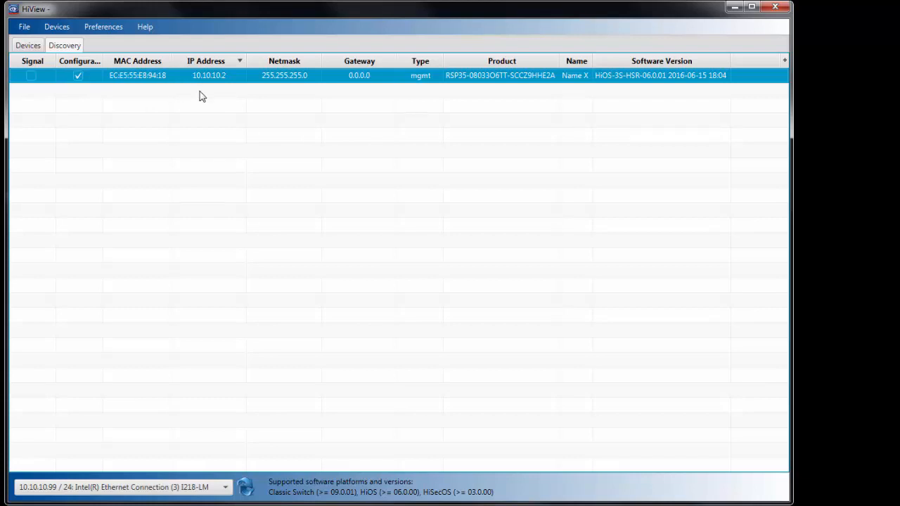
mouse_move(142, 86)
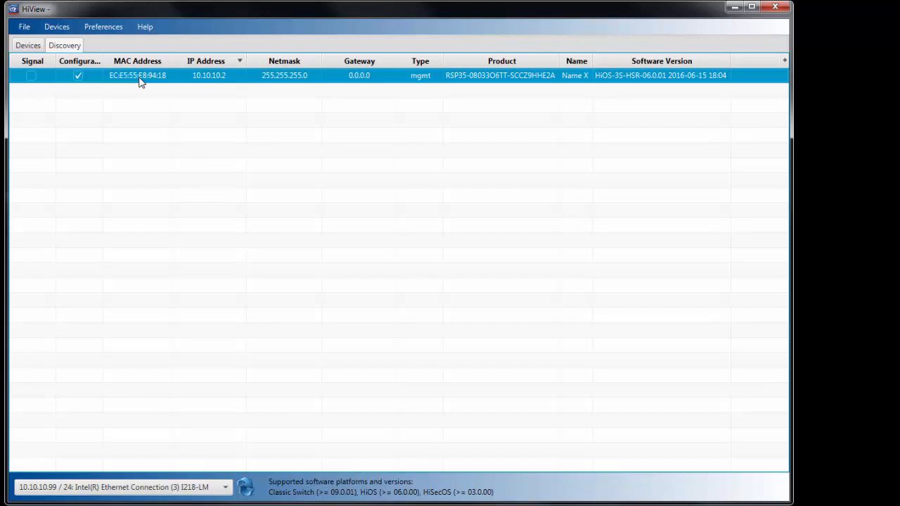
mouse_move(149, 93)
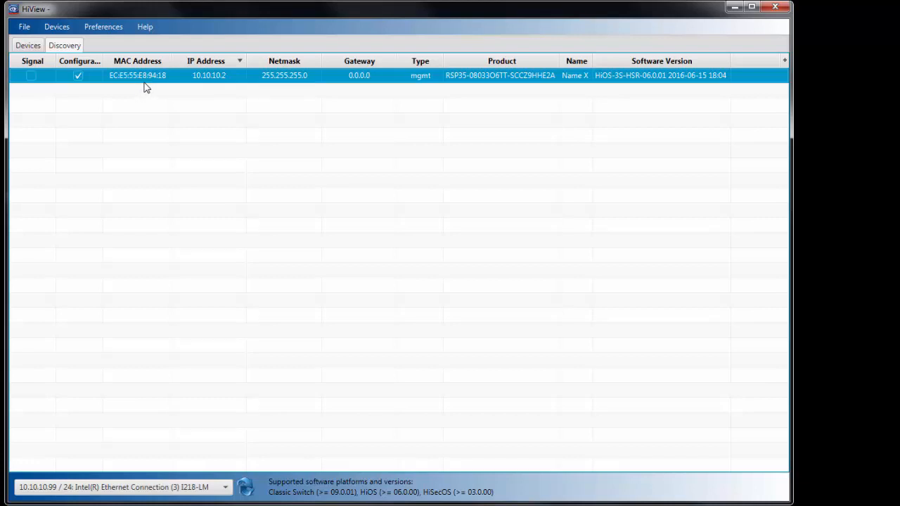
mouse_move(188, 90)
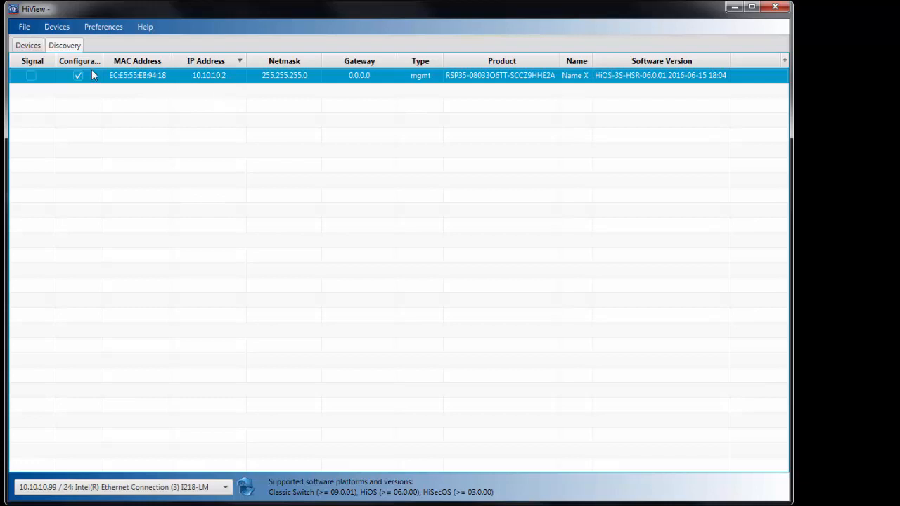
mouse_move(126, 84)
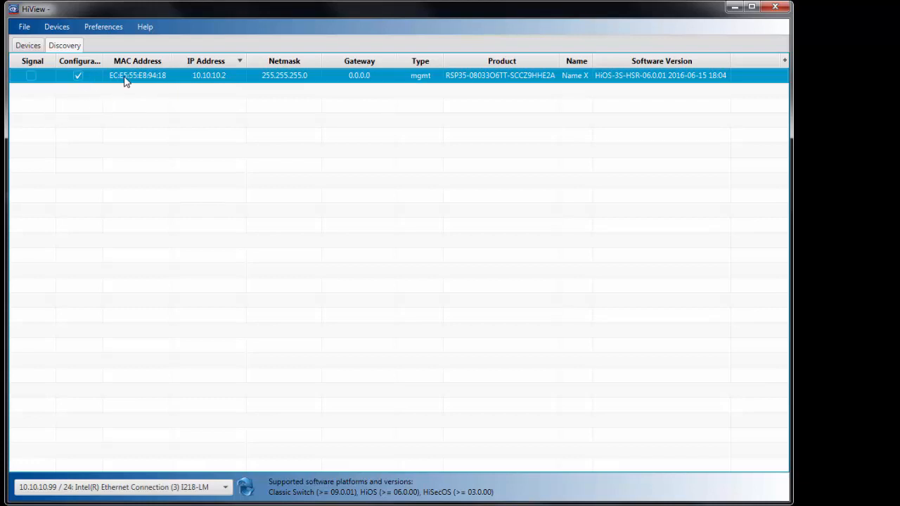
right_click(125, 81)
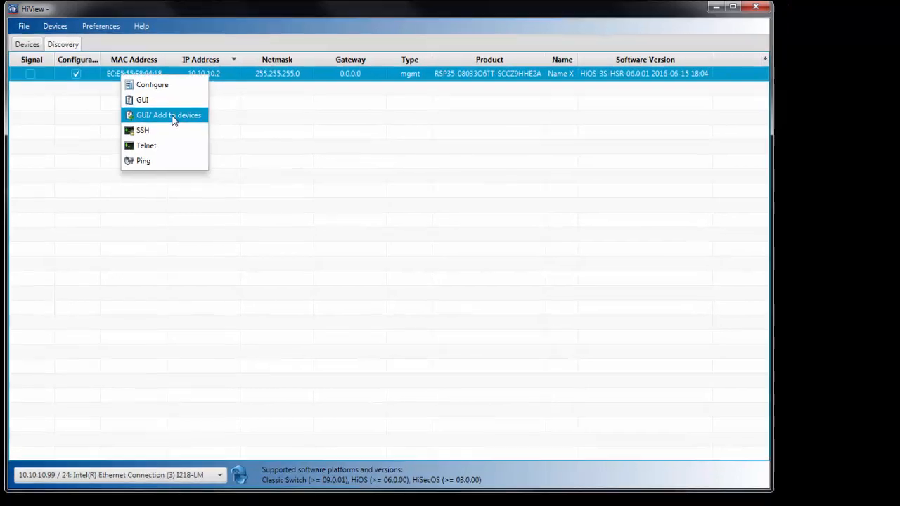
Add the switch via 'GUI: Add to devices' and accept its new host key on the Security Alert
click(169, 115)
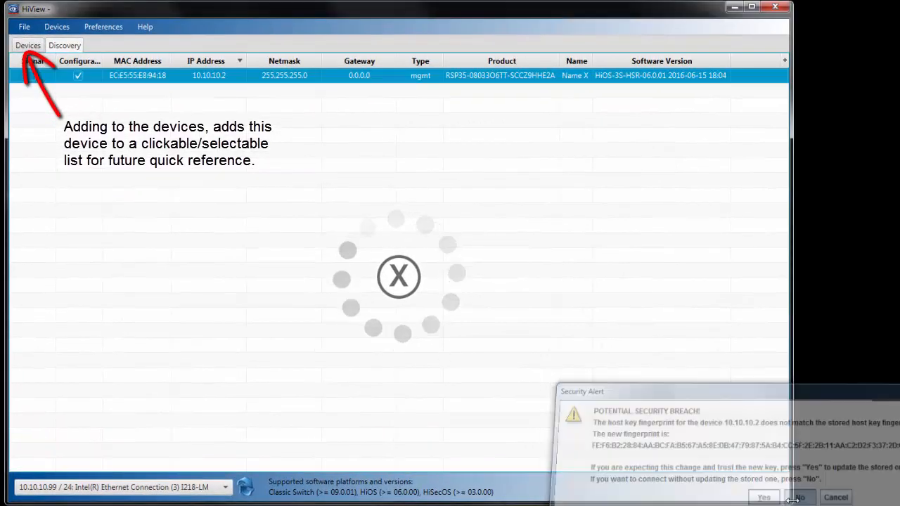
click(800, 497)
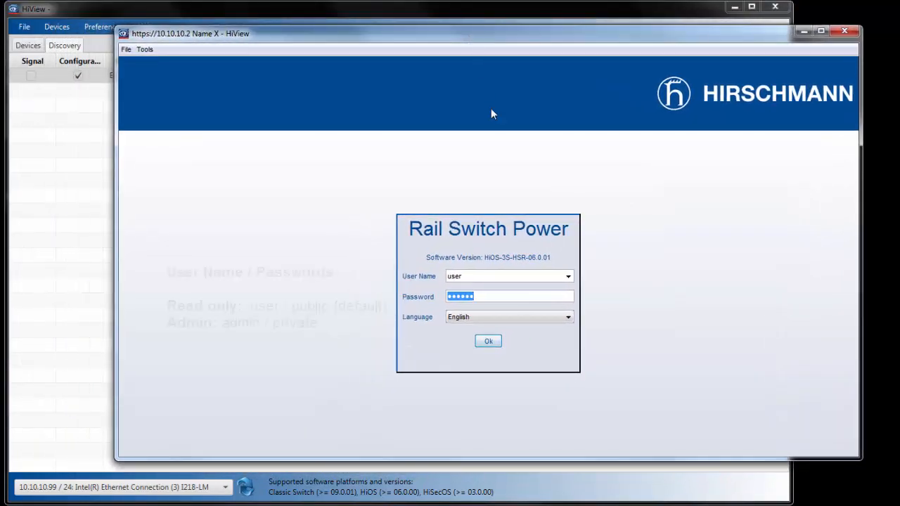
click(568, 276)
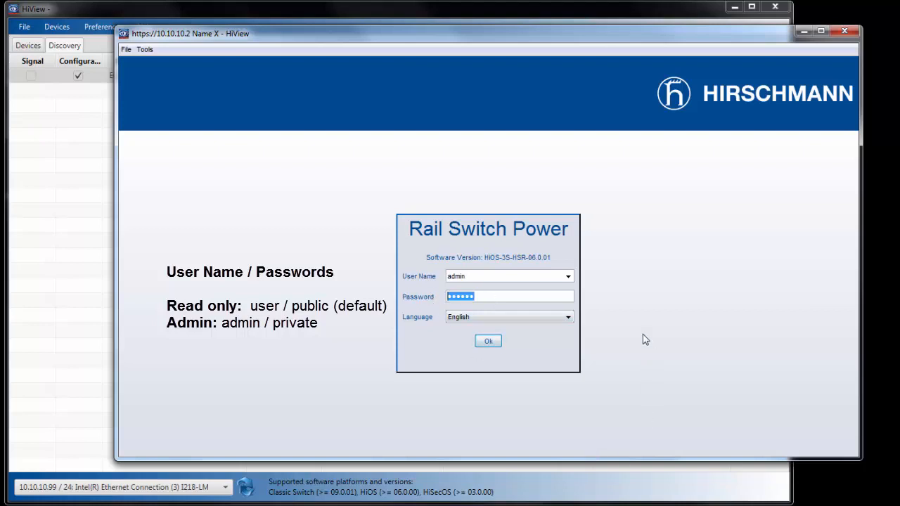
click(488, 341)
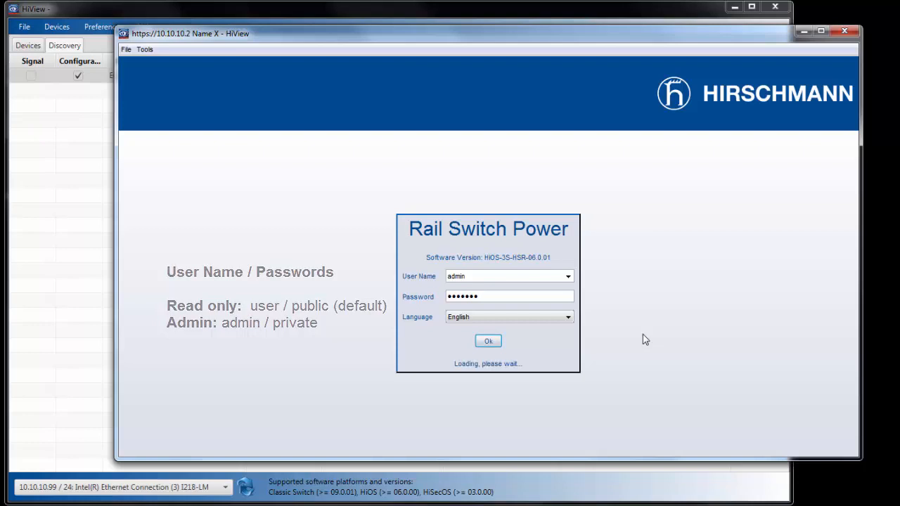
click(488, 340)
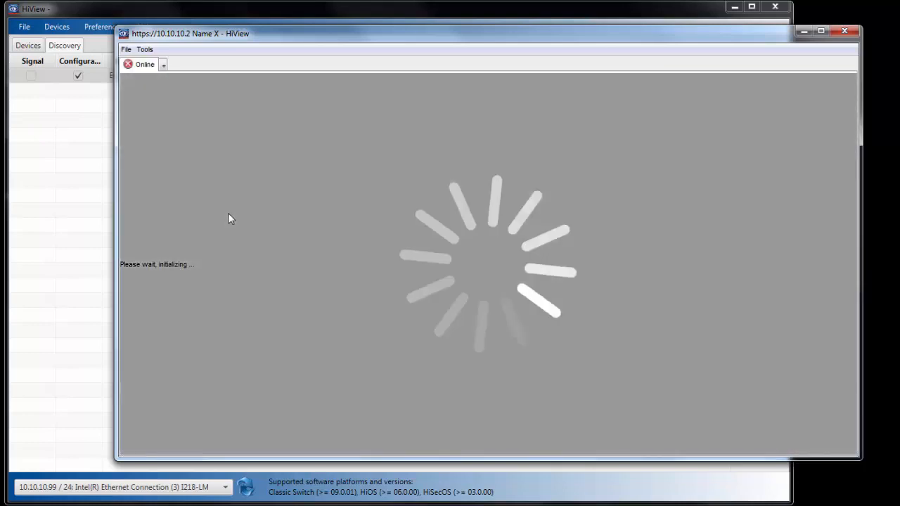
mouse_move(672, 456)
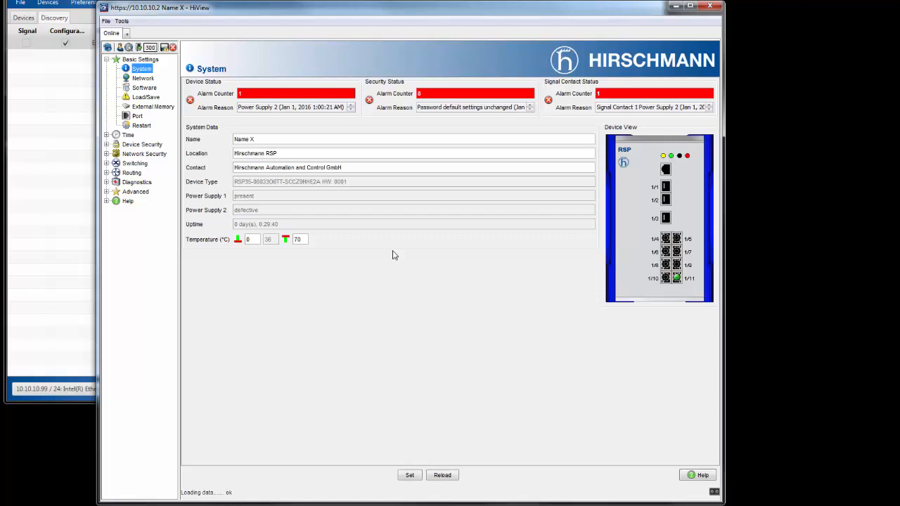
mouse_move(704, 290)
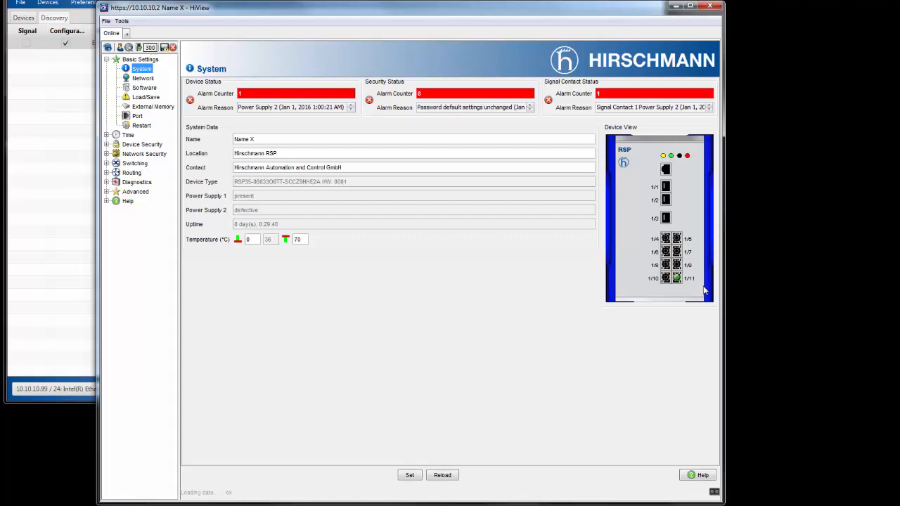
mouse_move(675, 278)
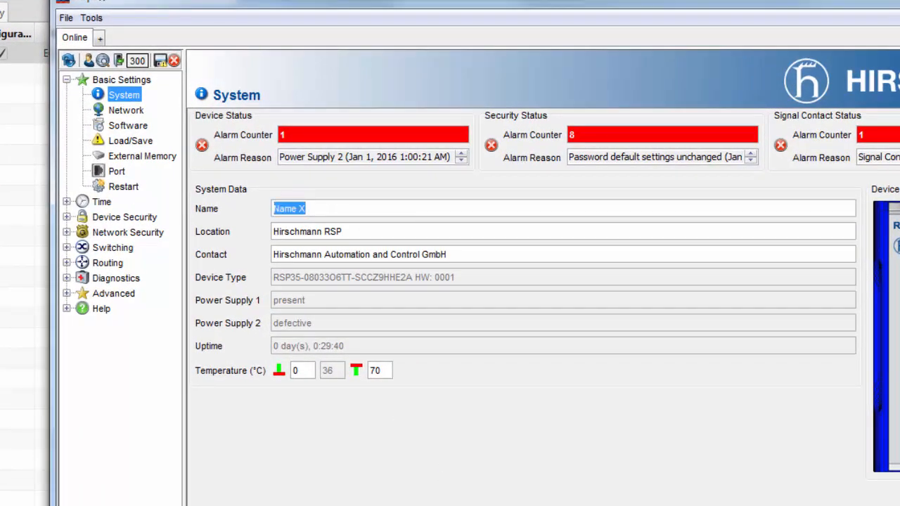
mouse_move(105, 163)
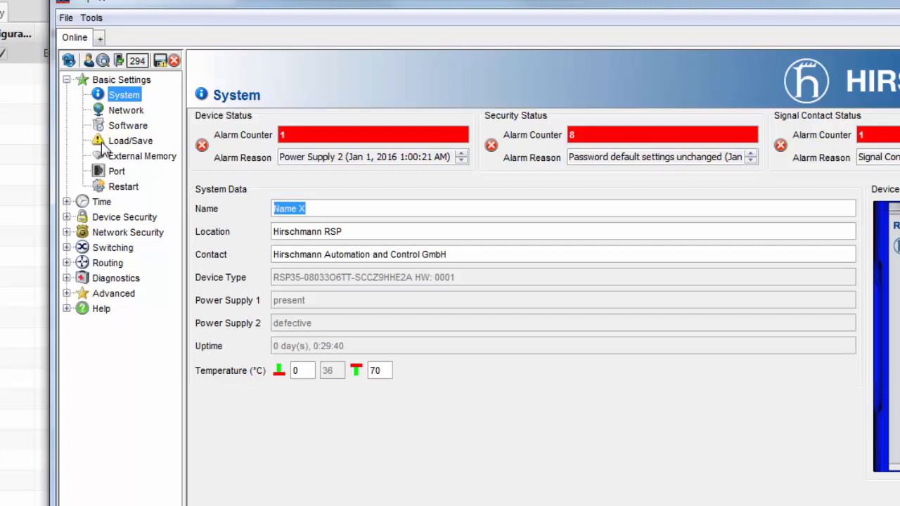
Go to Basic Settings > Load/Save listing RAM, NVM and external memory configurations
click(129, 141)
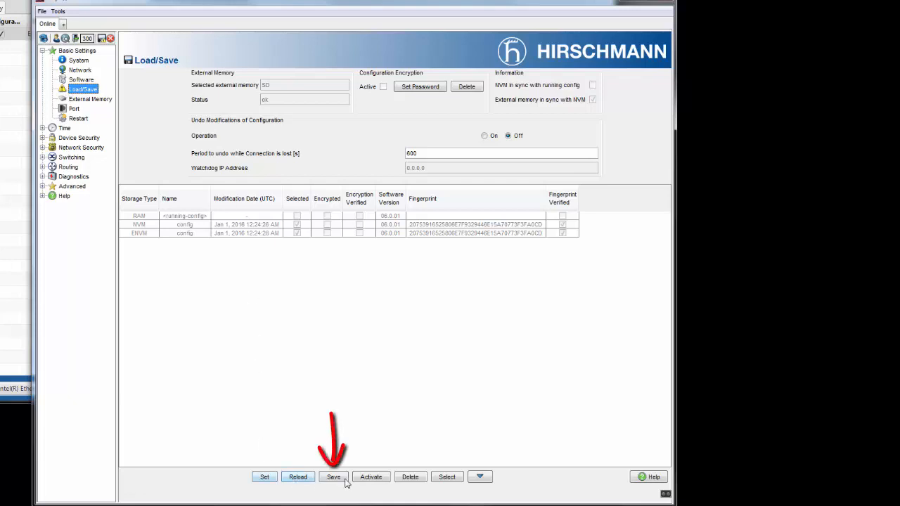
Save the running configuration to NVM and acknowledge the 'Configuration saved.' confirmation
click(335, 477)
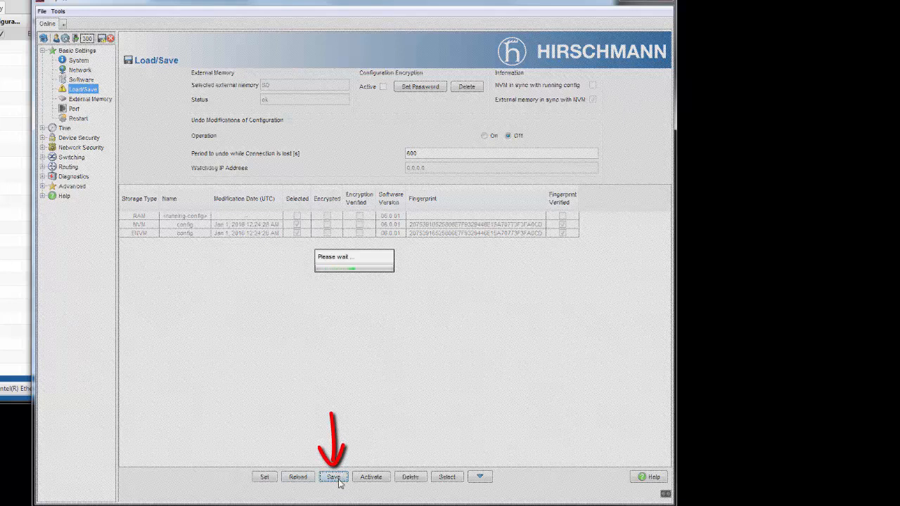
click(335, 478)
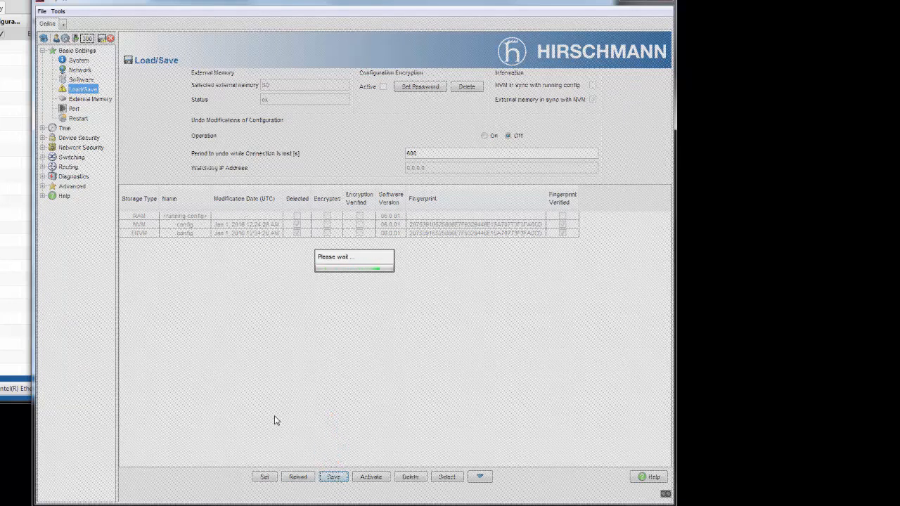
mouse_move(298, 250)
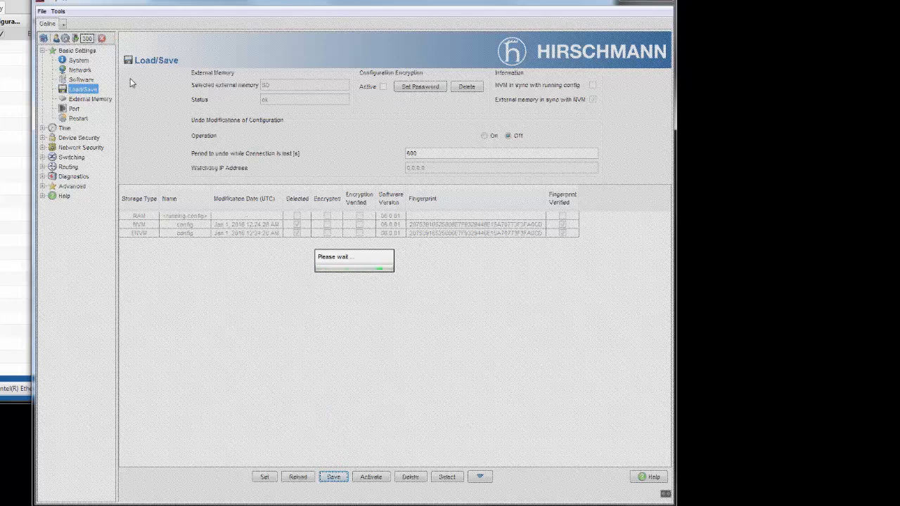
click(333, 477)
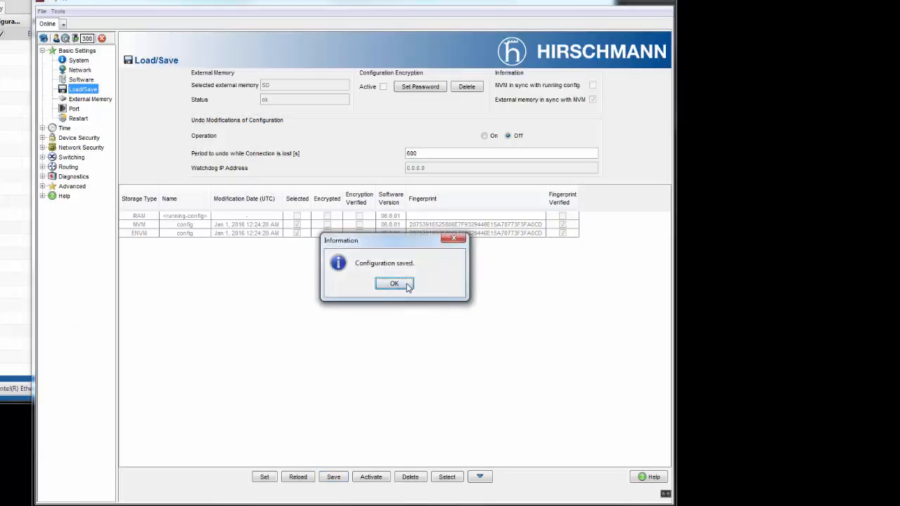
click(394, 284)
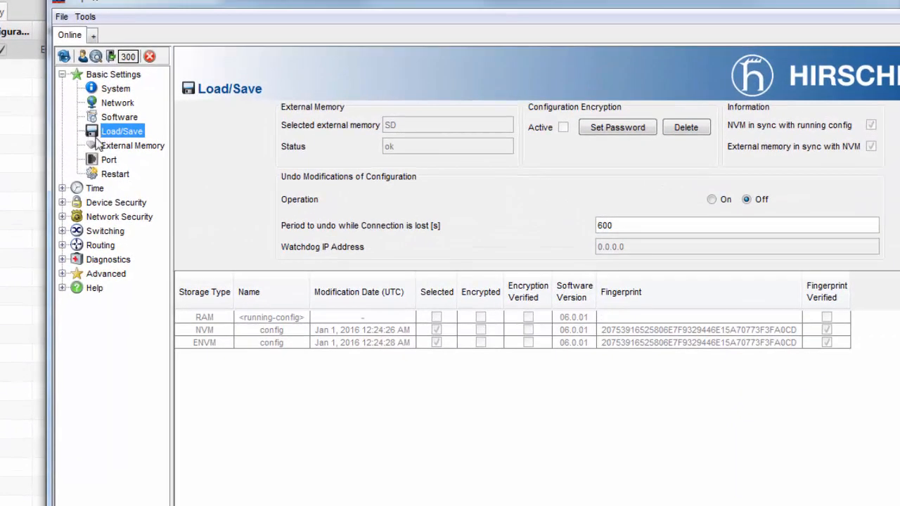
mouse_move(119, 210)
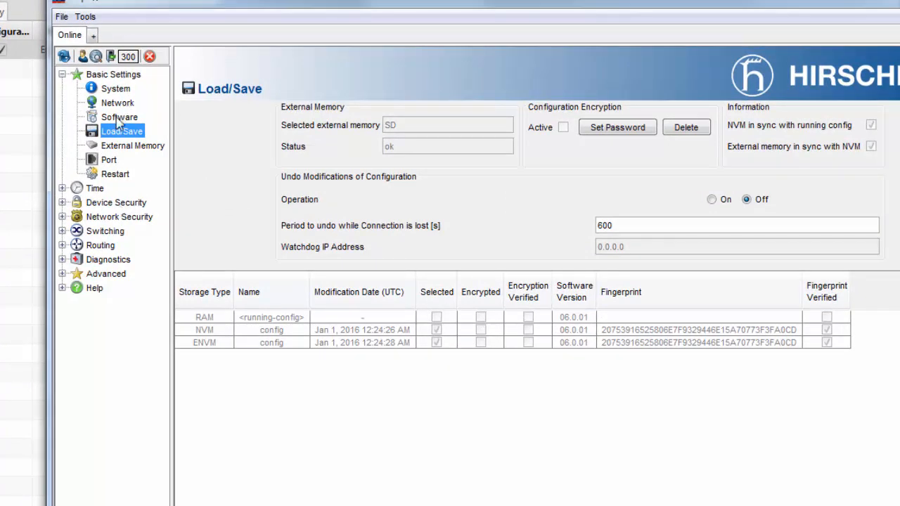
Show Basic Settings > Network confirming IP 10.10.10.2, netmask 255.255.255.0, local assignment
click(119, 102)
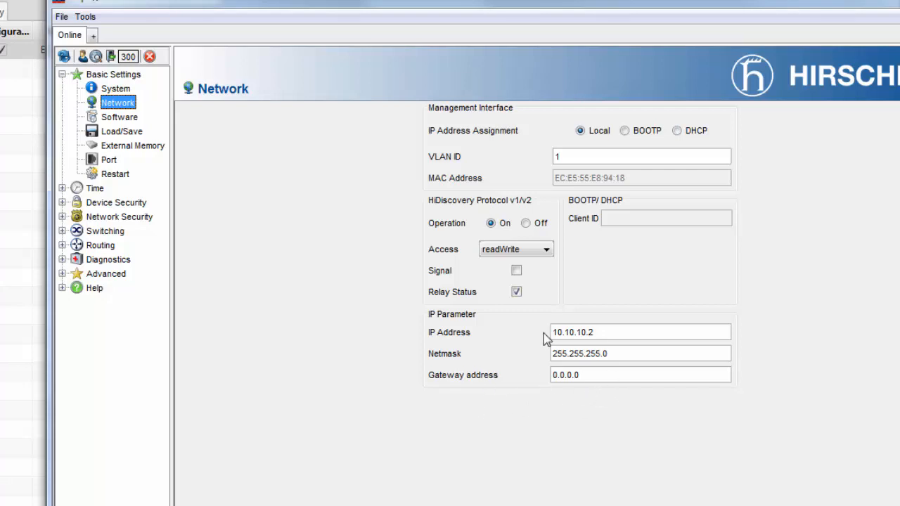
mouse_move(580, 470)
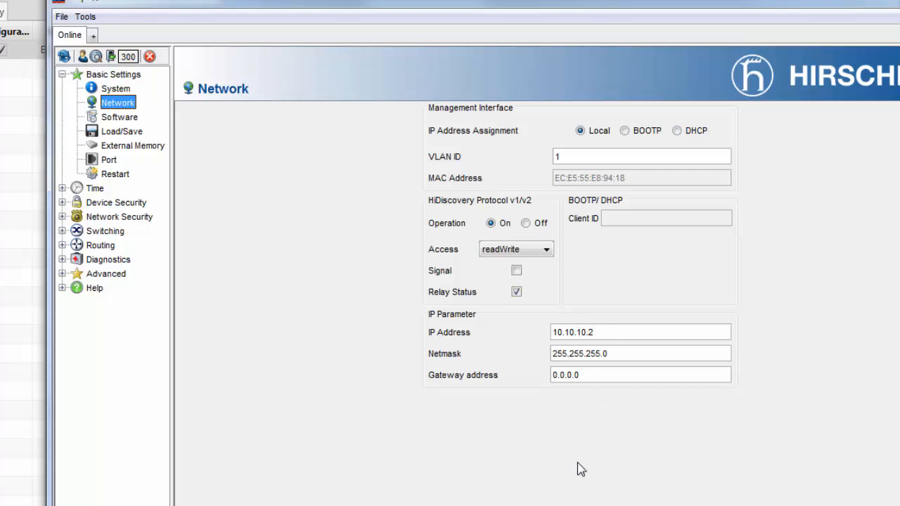